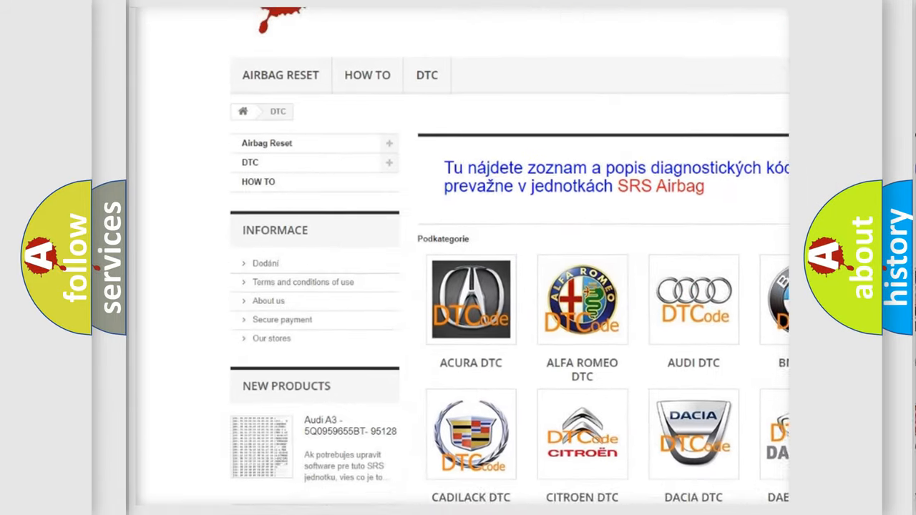
scroll(down, 3)
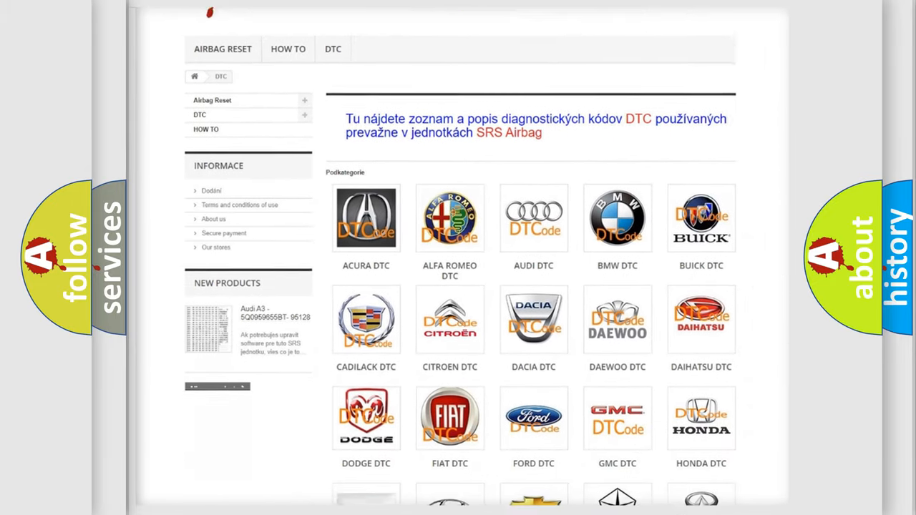
scroll(down, 3)
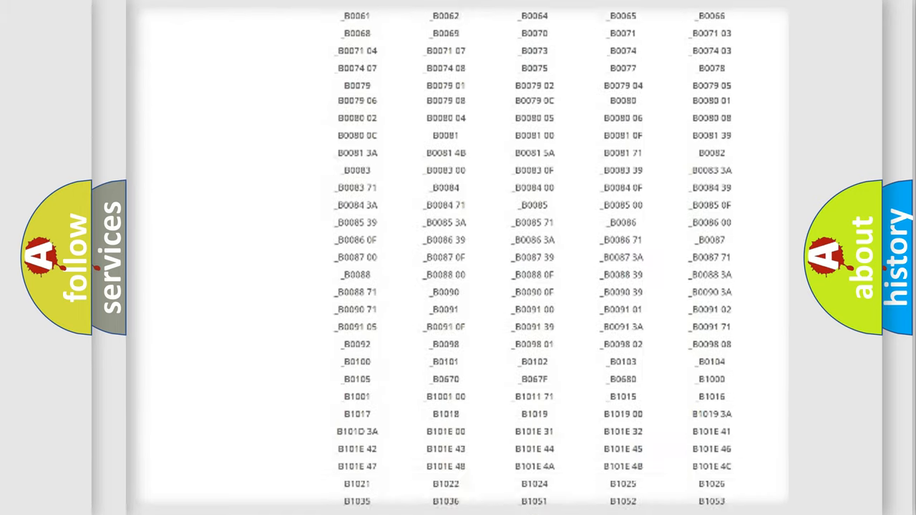
scroll(up, 3)
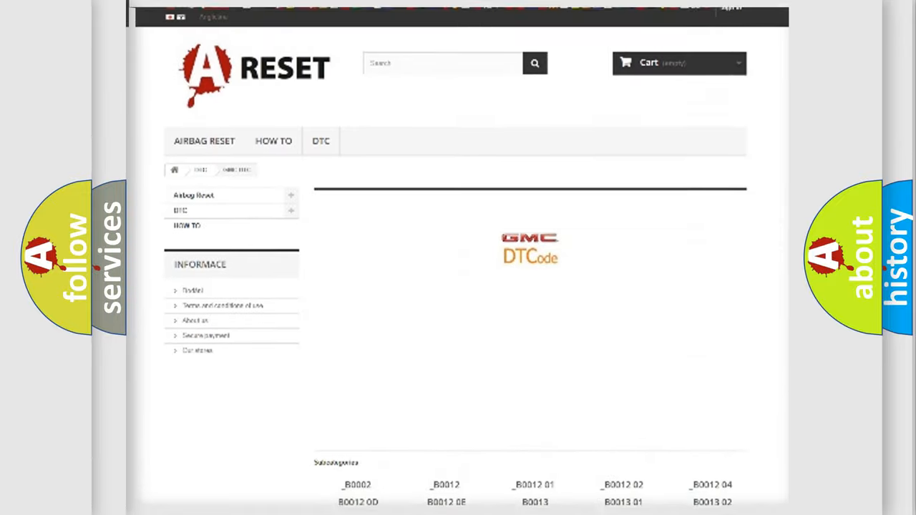